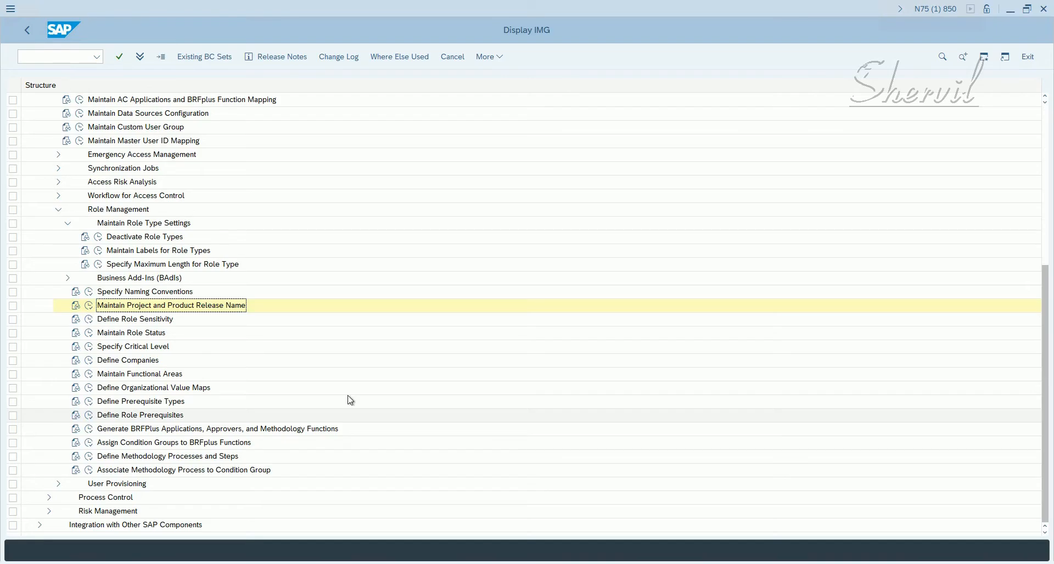
pyautogui.moveTo(174, 310)
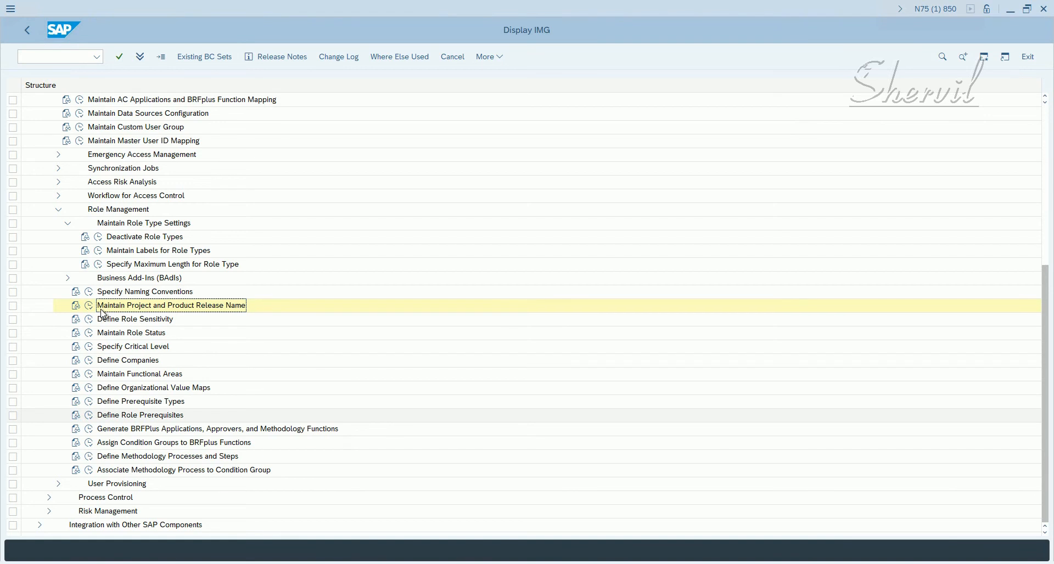
# - Open the Maintain Project and Product Release Name activity, showing an empty release table
pyautogui.doubleClick(171, 305)
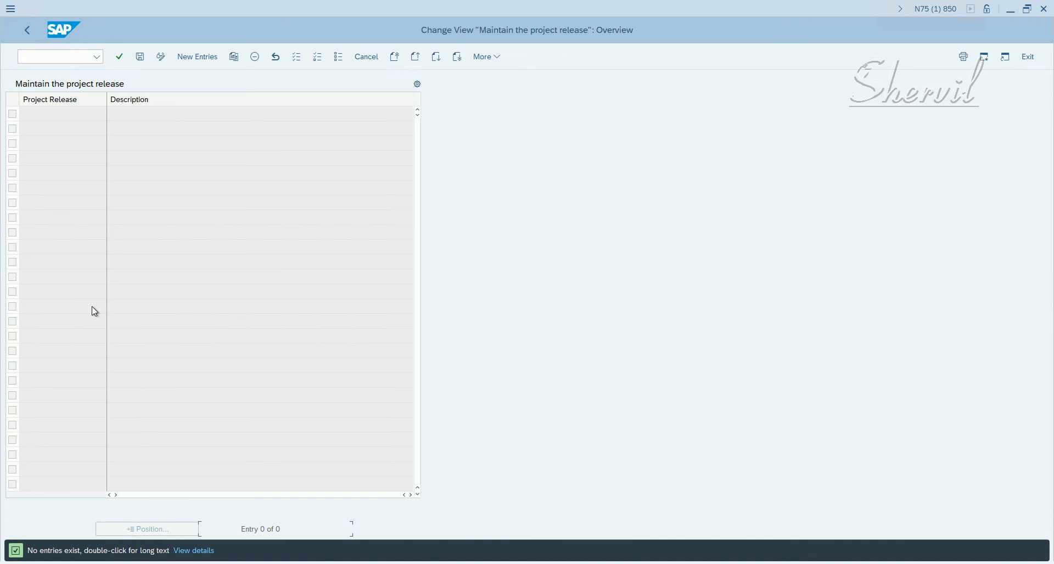
pyautogui.moveTo(125, 112)
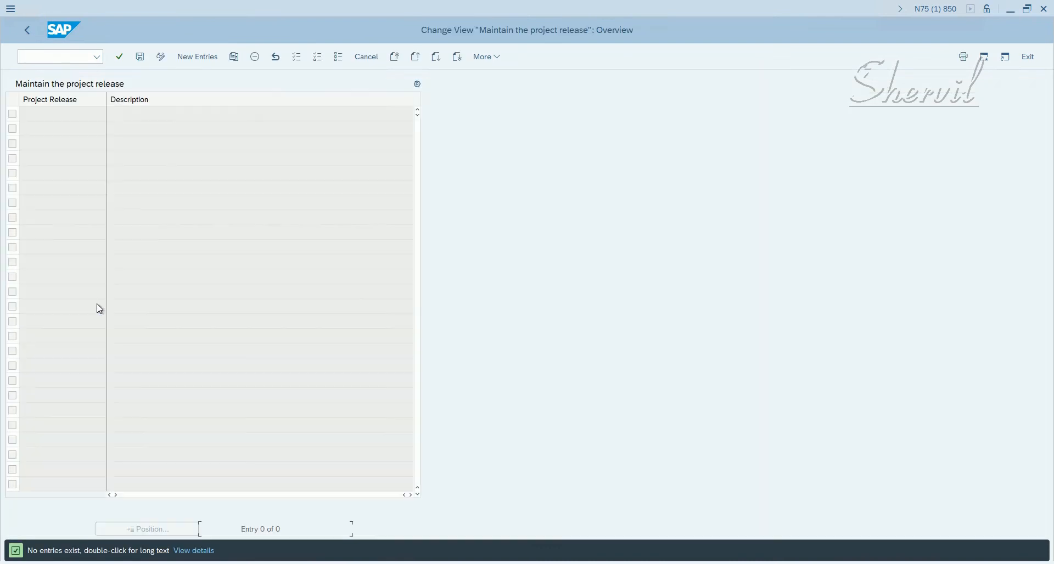
# - Add a new project release PRJSP with description 'Project SP' and start saving
pyautogui.click(196, 56)
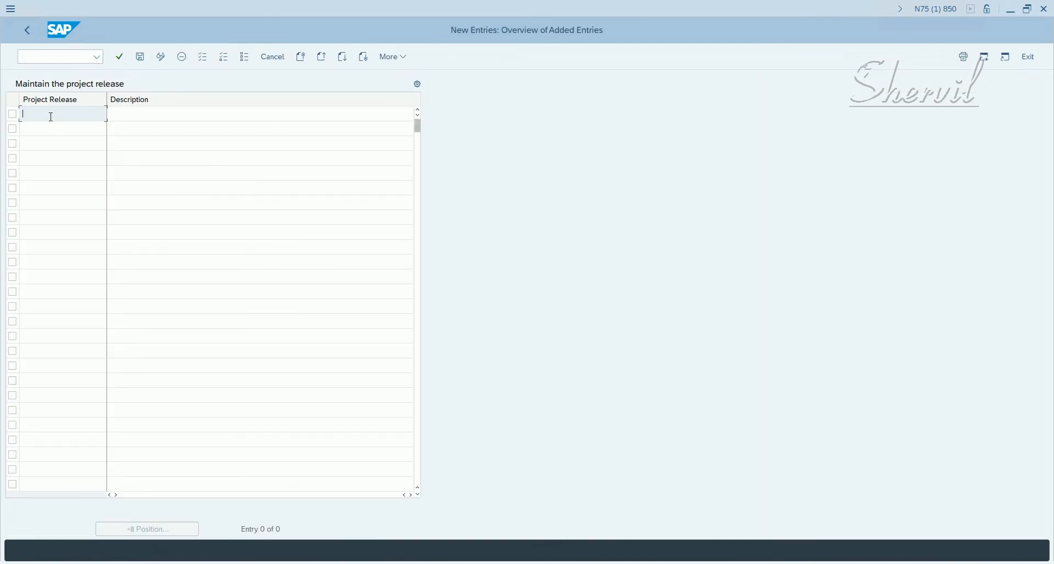
pyautogui.write('Project')
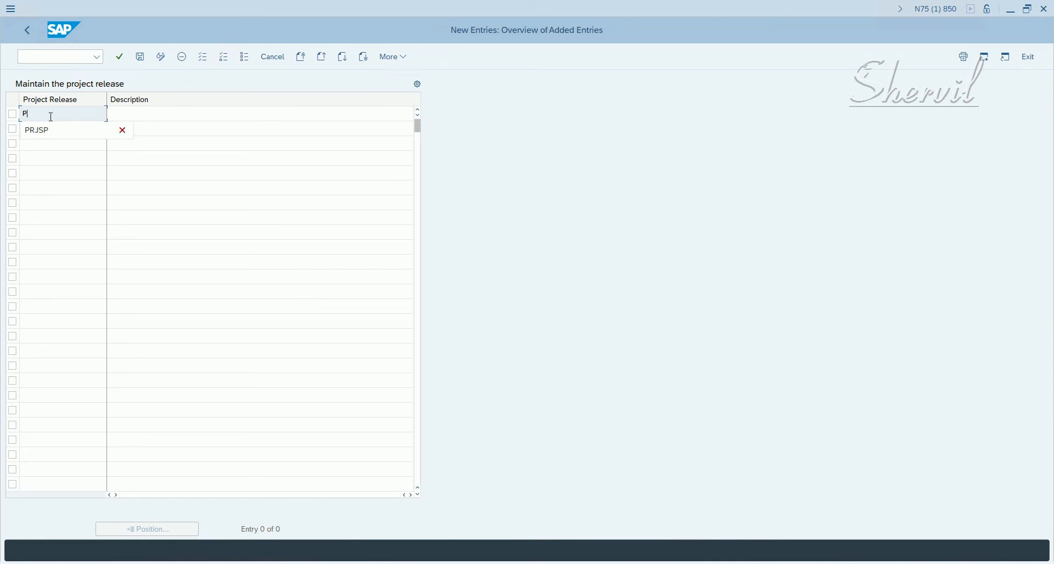
pyautogui.write('R')
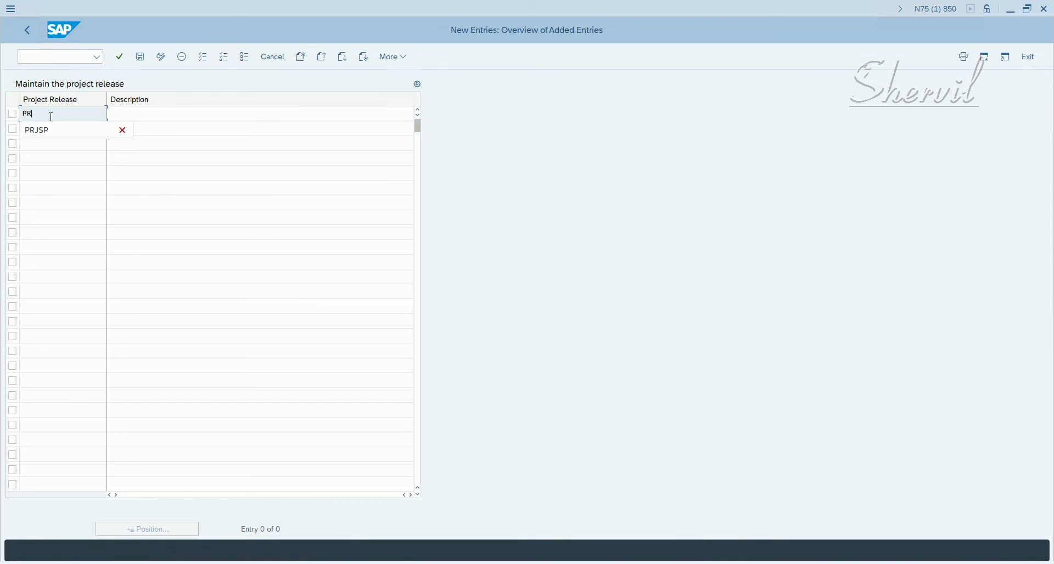
pyautogui.click(36, 129)
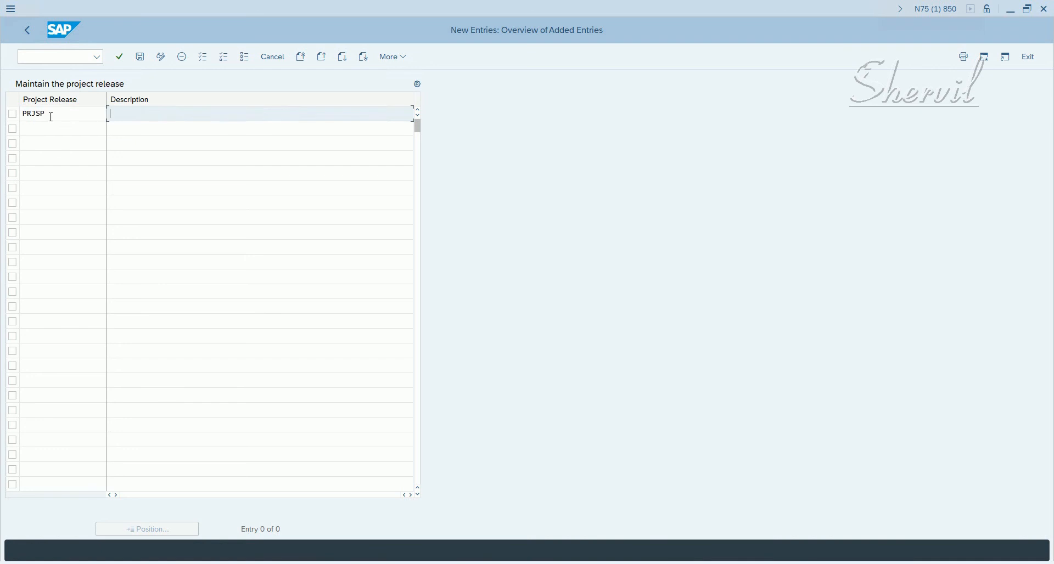
pyautogui.write('Project SP')
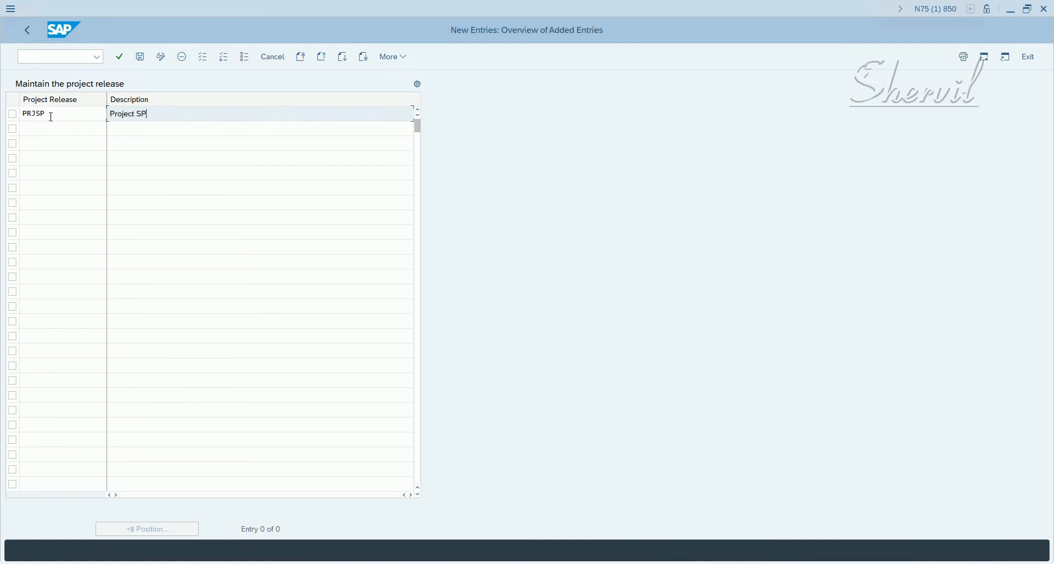
pyautogui.press('Enter')
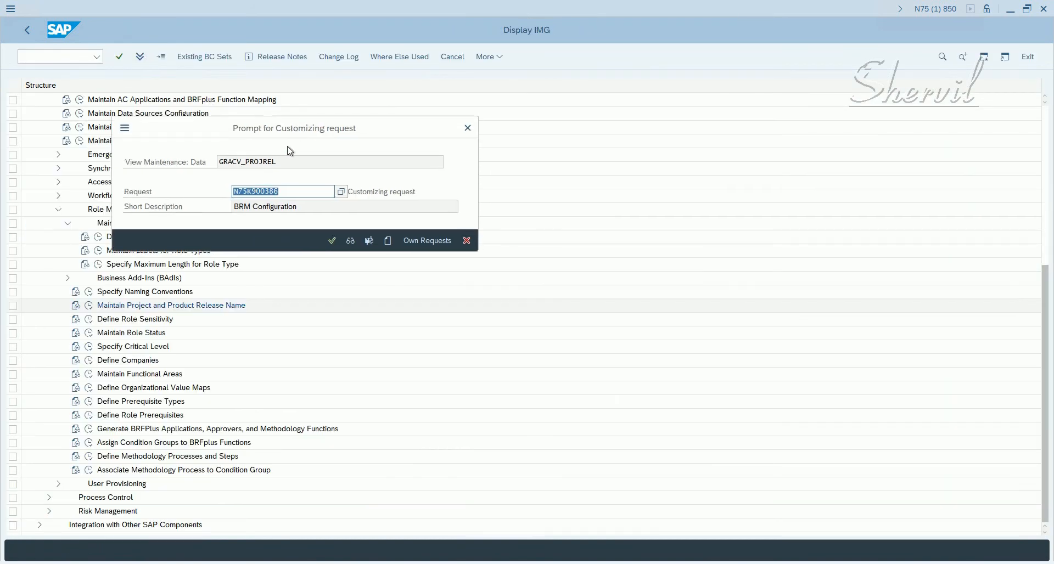
# - Save the PRJSP entry under customizing request N75K900386
pyautogui.click(332, 241)
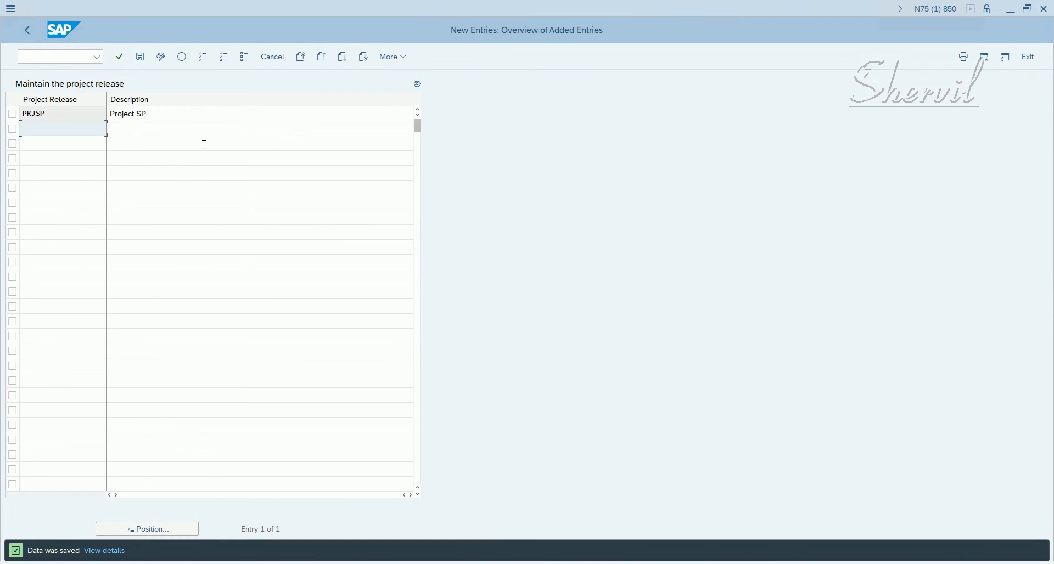
pyautogui.moveTo(192, 315)
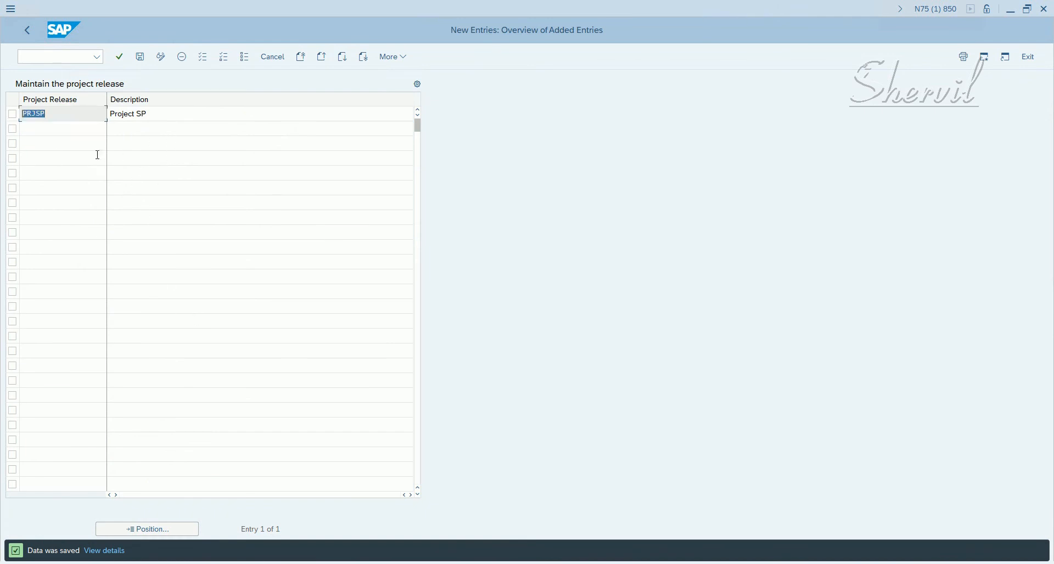
pyautogui.moveTo(172, 154)
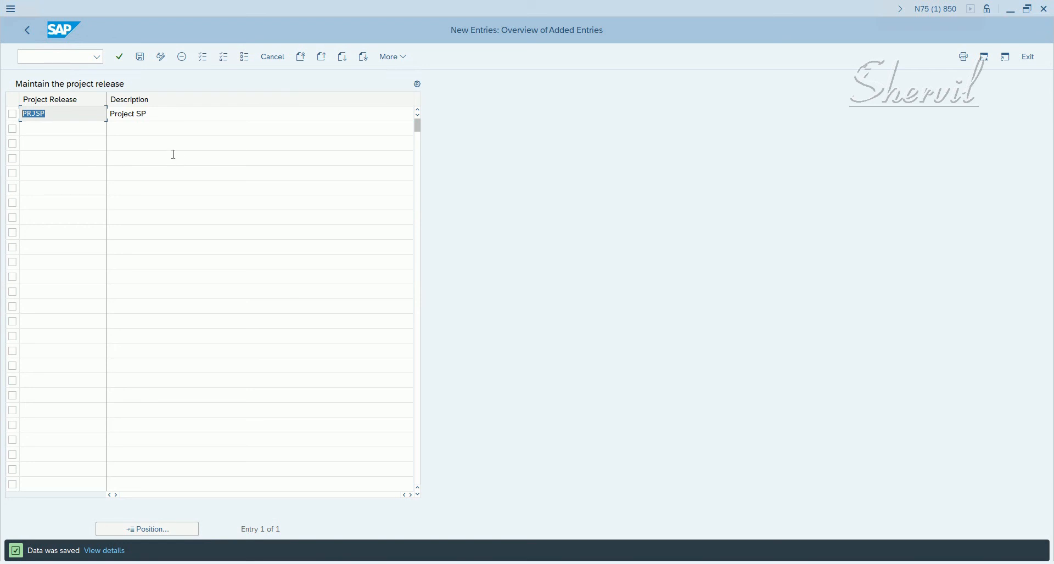
pyautogui.moveTo(141, 127)
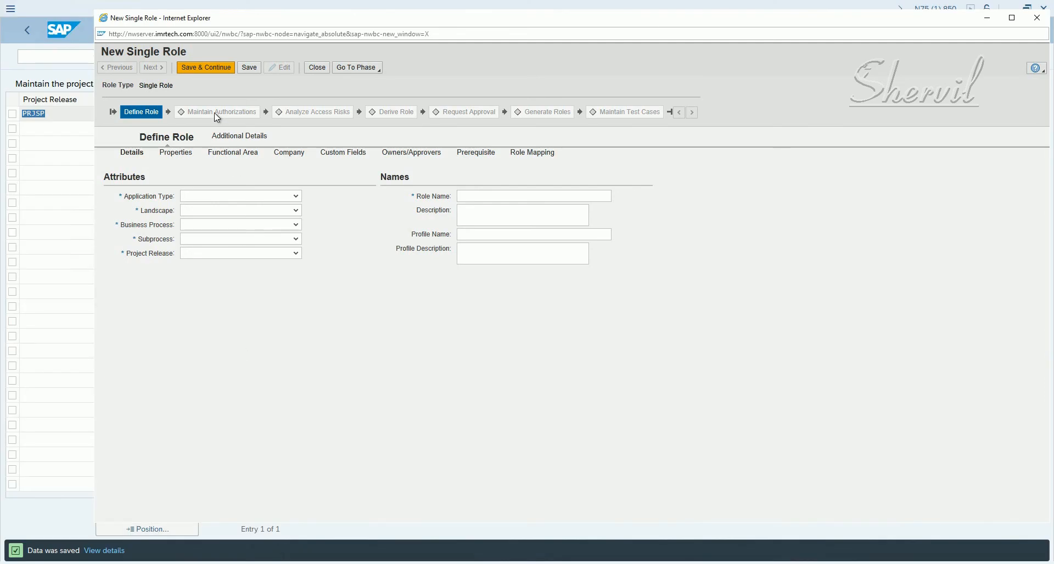
pyautogui.moveTo(1037, 18)
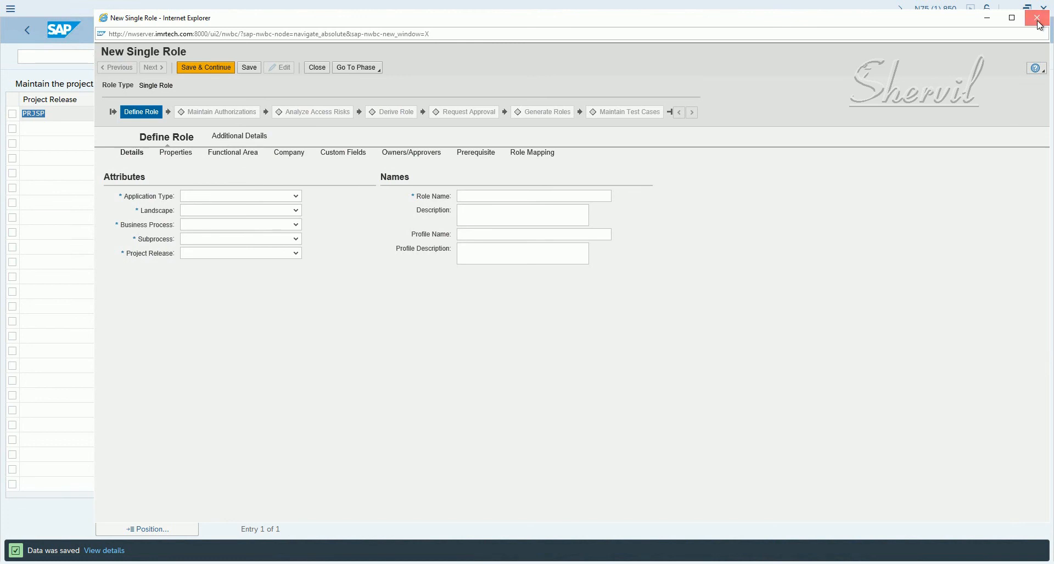
# - Close the old New Single Role window and create a new single role from ERM Role
pyautogui.click(1037, 17)
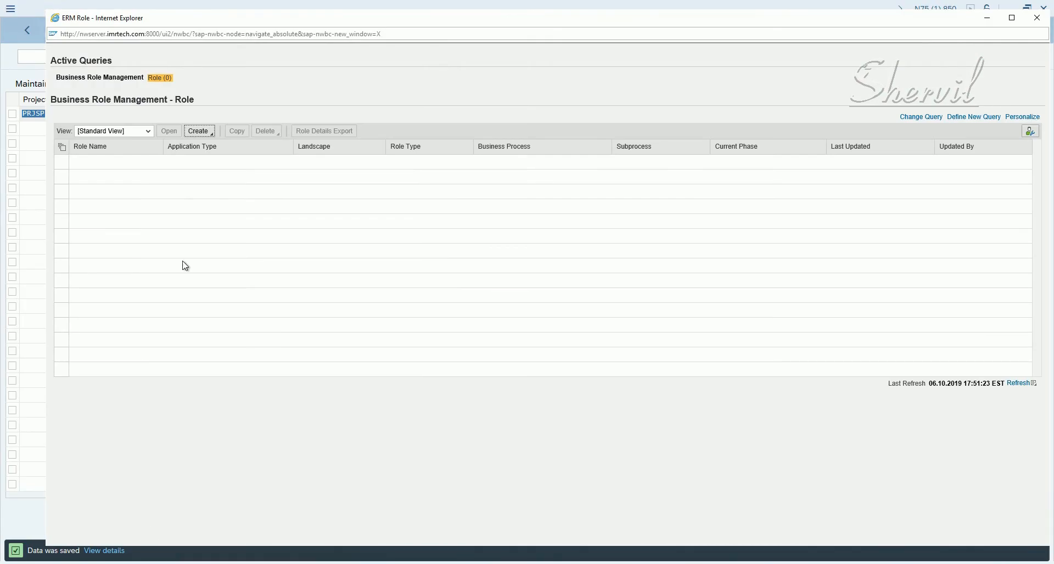
pyautogui.click(198, 130)
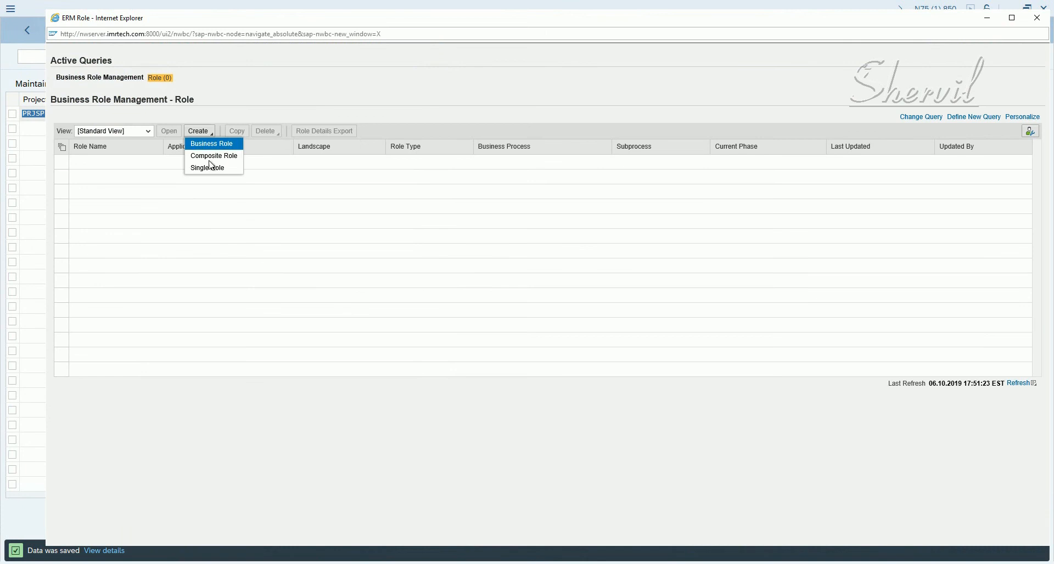
pyautogui.click(210, 143)
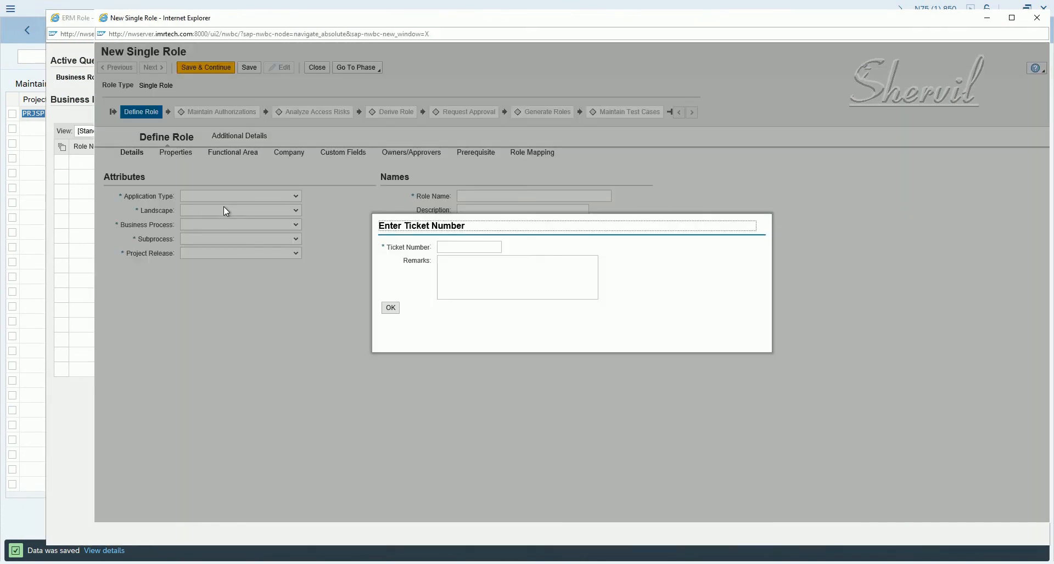
# - Enter ticket number 1111 and confirm it
pyautogui.click(469, 247)
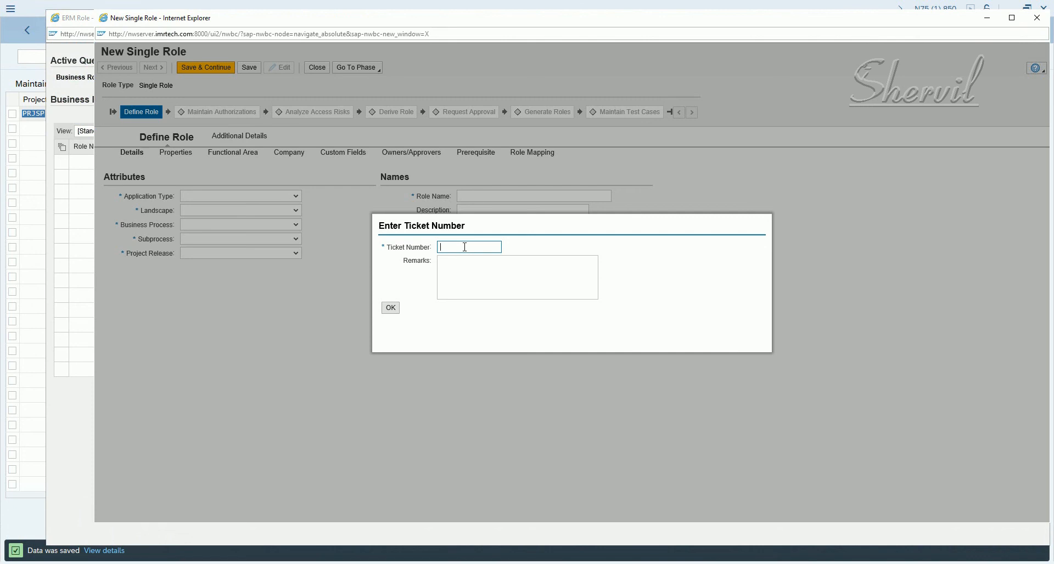
pyautogui.write('1111')
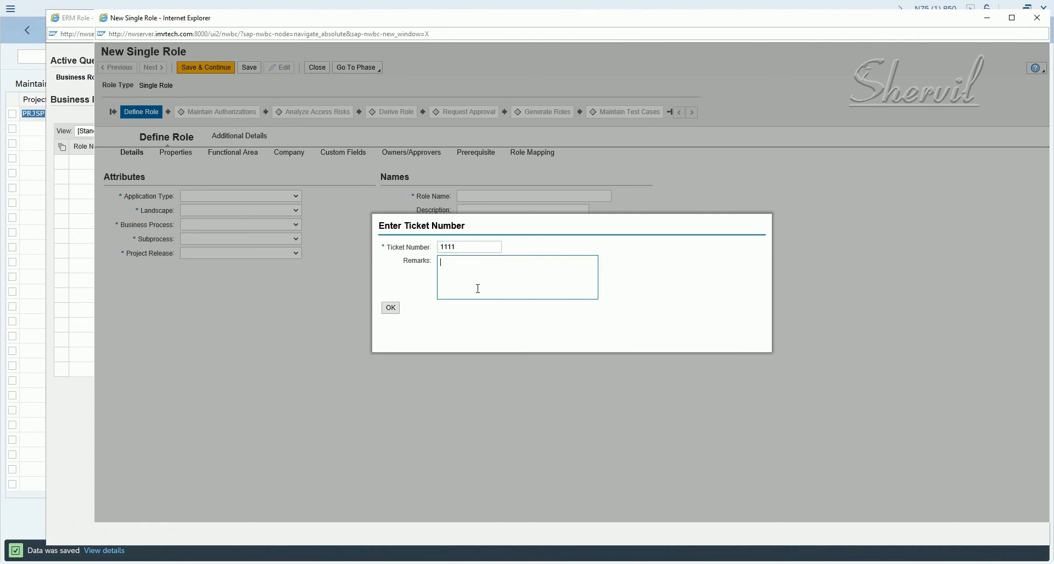
pyautogui.click(389, 308)
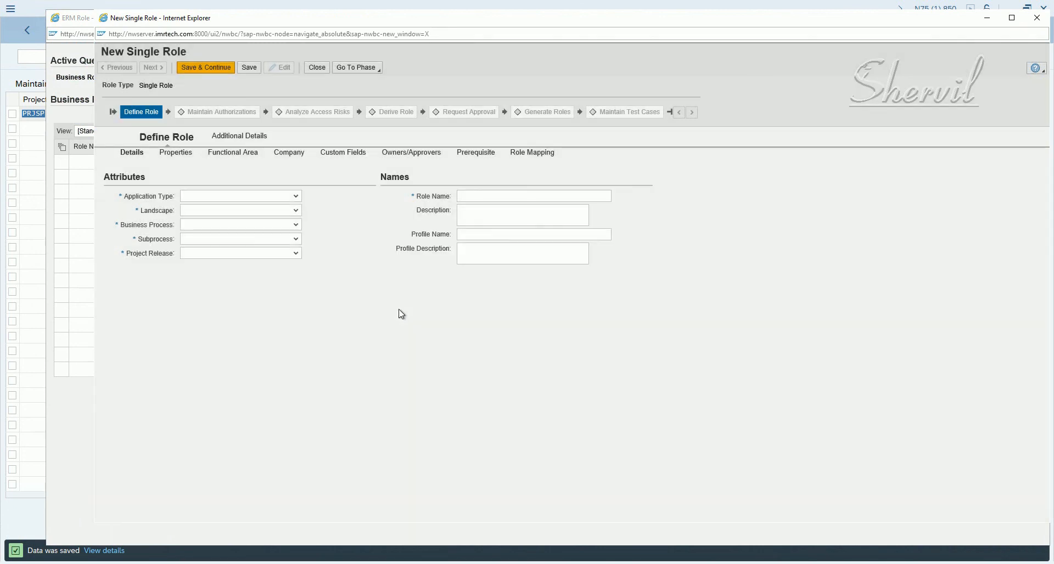
pyautogui.moveTo(150, 255)
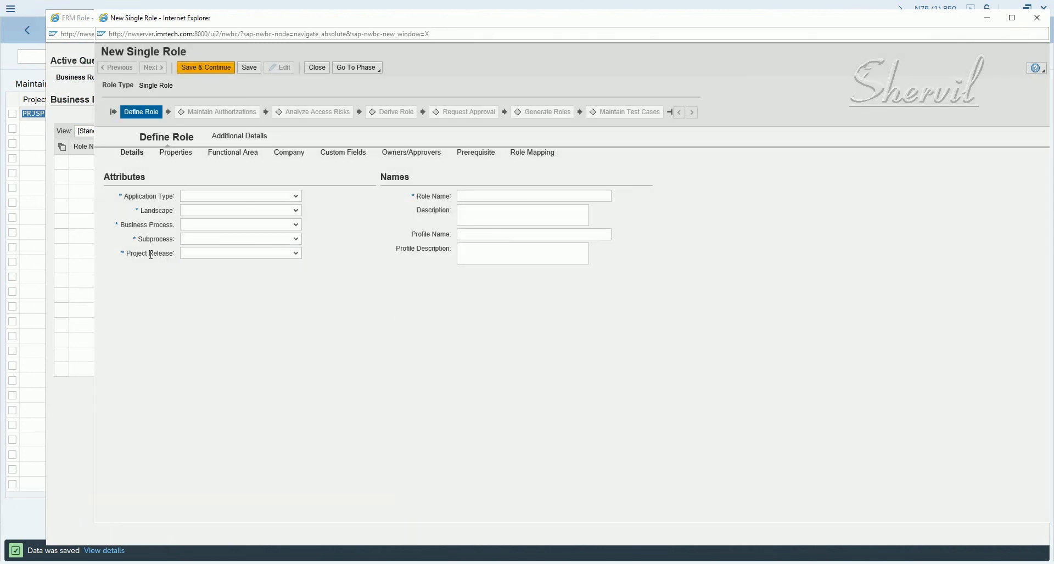
# - Select Project SP in the Project Release dropdown on the Define Role Details tab
pyautogui.click(235, 253)
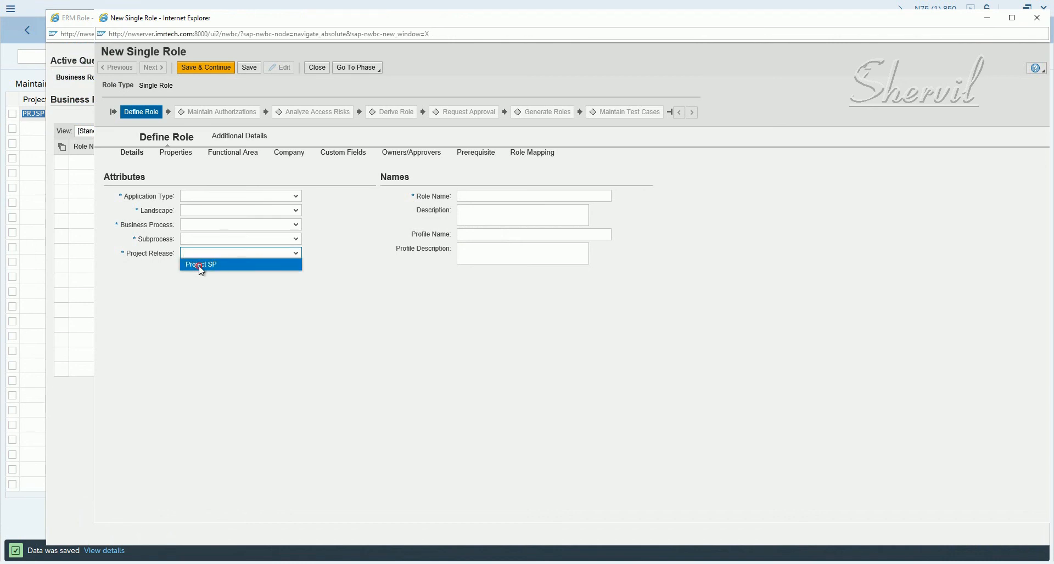
pyautogui.click(201, 263)
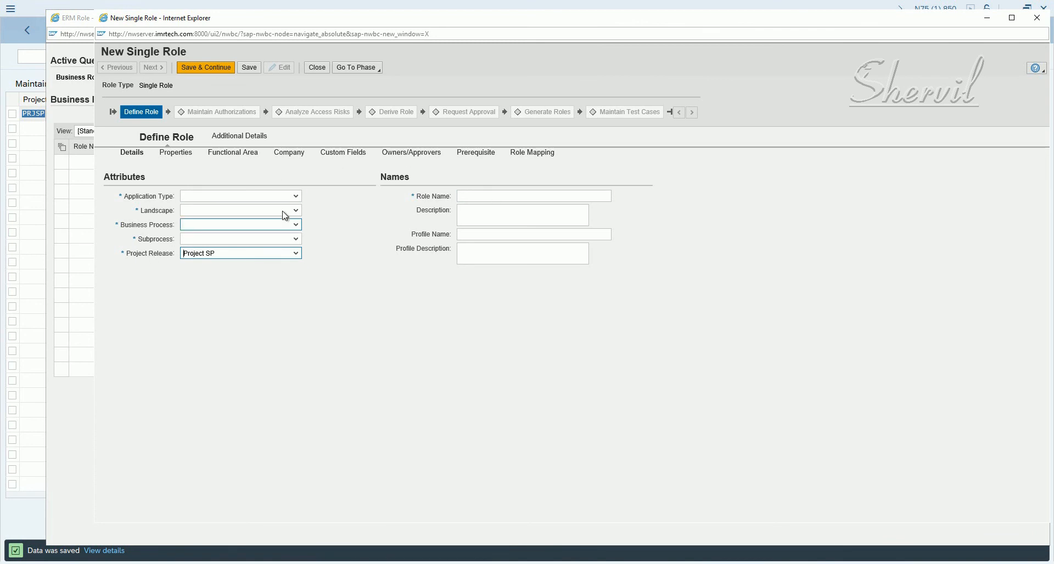
pyautogui.moveTo(152, 196)
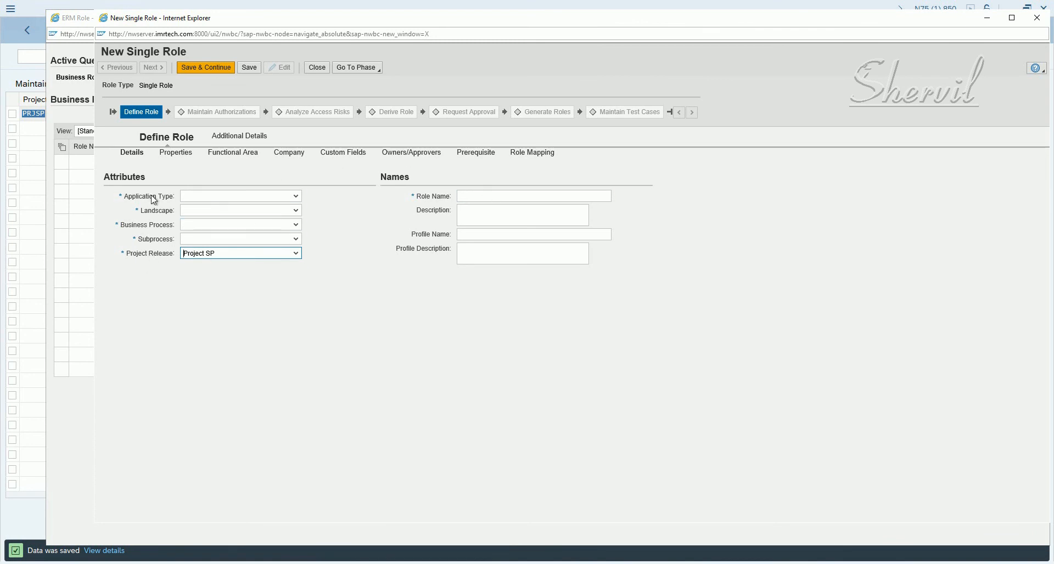
pyautogui.moveTo(282, 294)
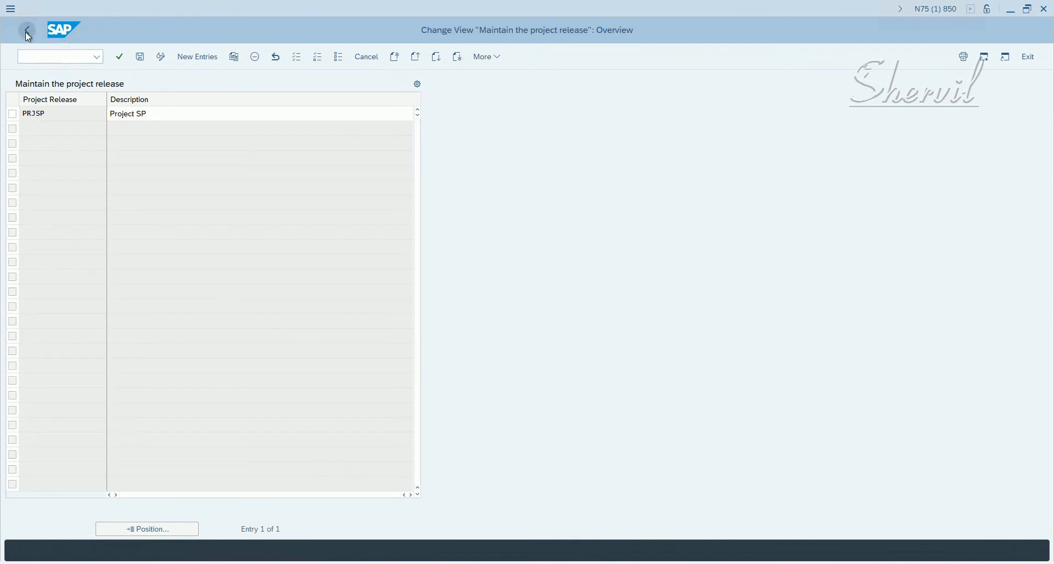
# - Go back from the project release view to the Display IMG tree and mark the release name activity
pyautogui.click(27, 30)
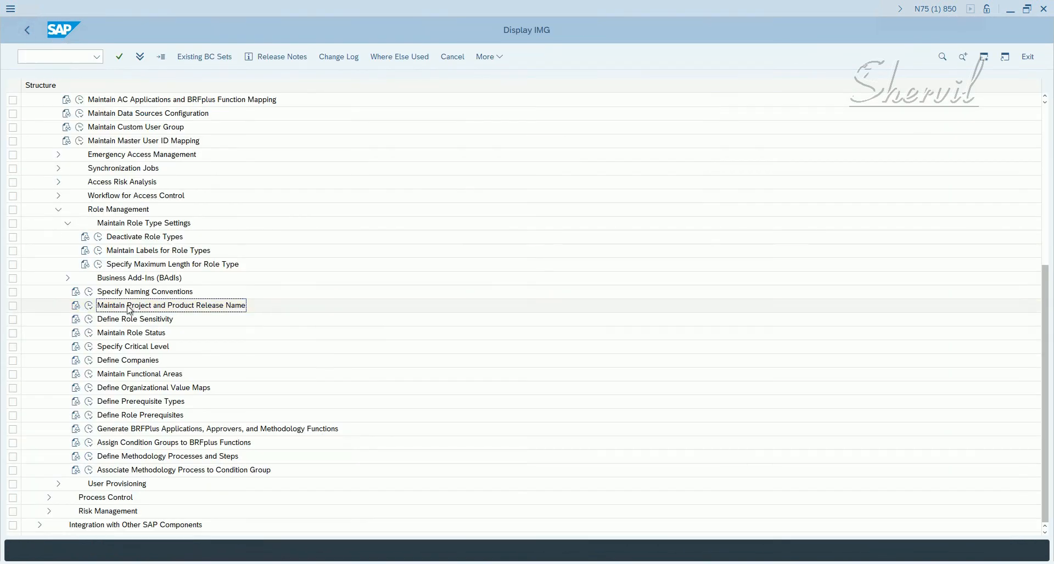
pyautogui.click(172, 305)
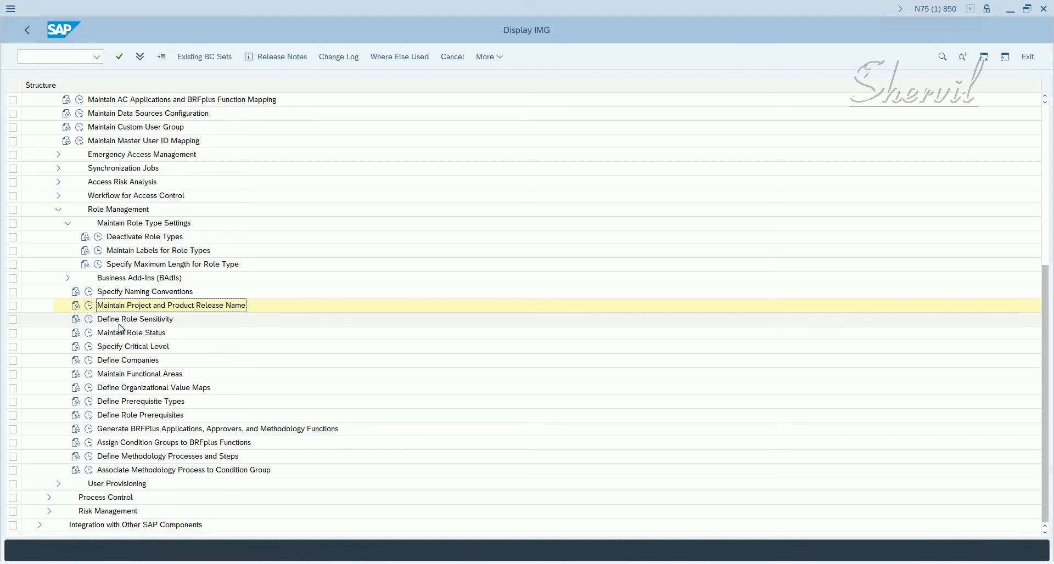
pyautogui.moveTo(137, 325)
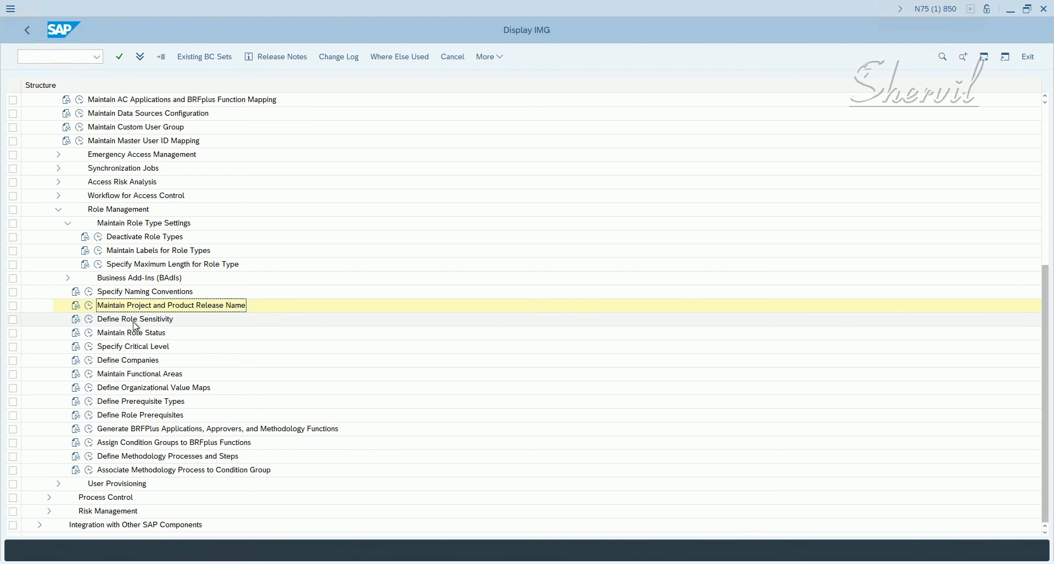
pyautogui.moveTo(170, 332)
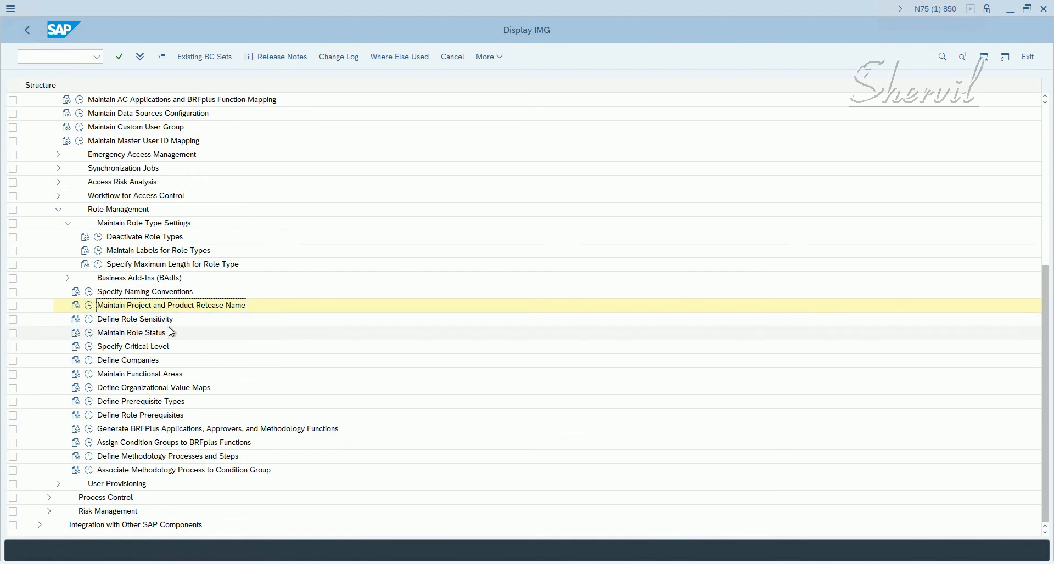